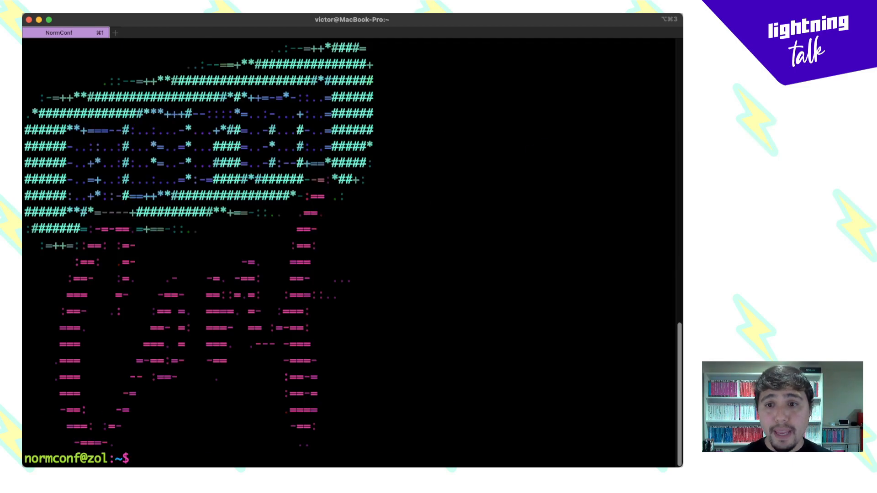
Download the NormConf schedule from api.normconf.com into ~/normconf/schedule.txt, then log out
text(curl api.normconf.com/schedule > ~/normconf/schedule.txt)
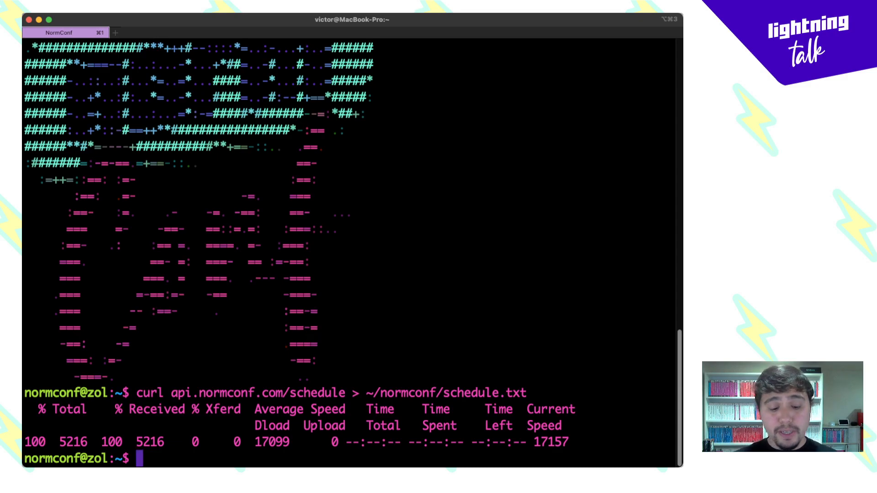
text(exit)
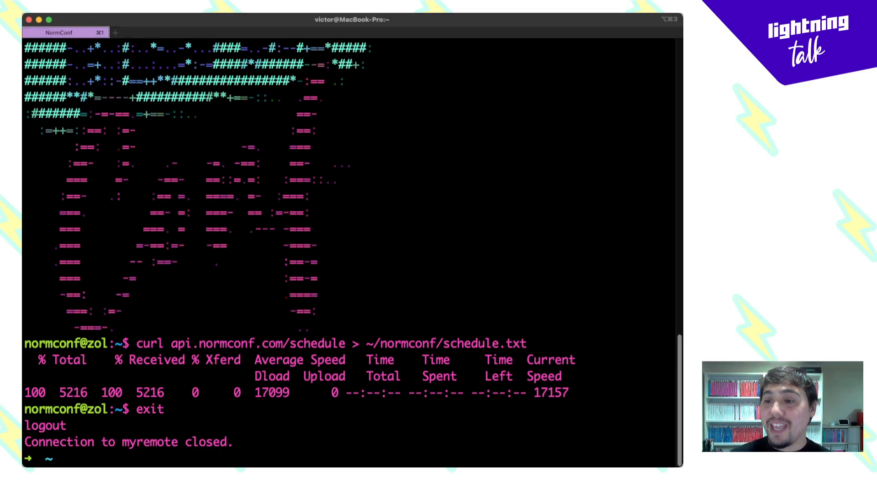
List the remote normconf folder with 'ssh normconf@myremote ls -l normconf'
text(ssh normconf@myremote)
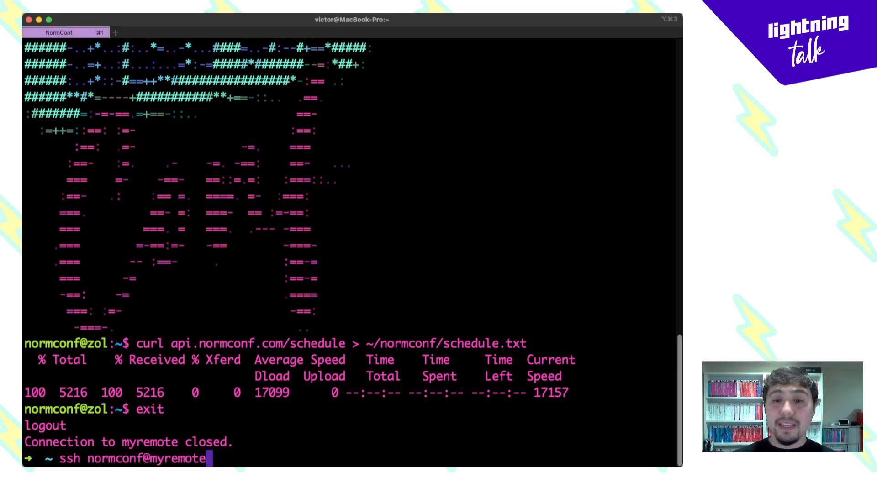
text(ls -l normconf)
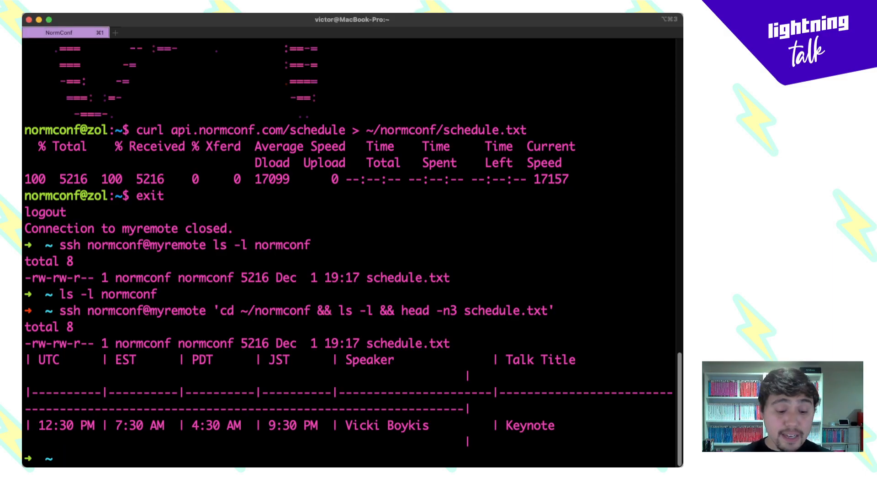
Page through ~/normconf/schedule.txt with less over ssh -t, scrolling down
text(ssh normconf@myremote -t 'less ~/normconf/schedule.txt')
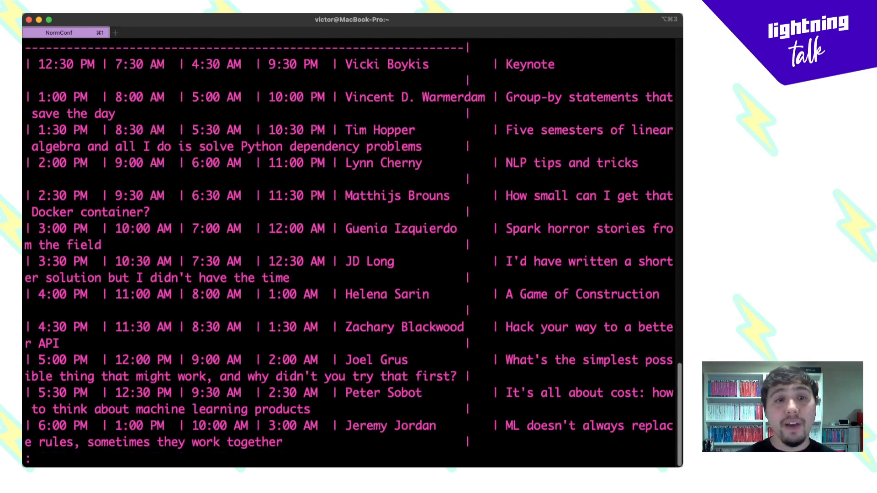
scroll(down, 3)
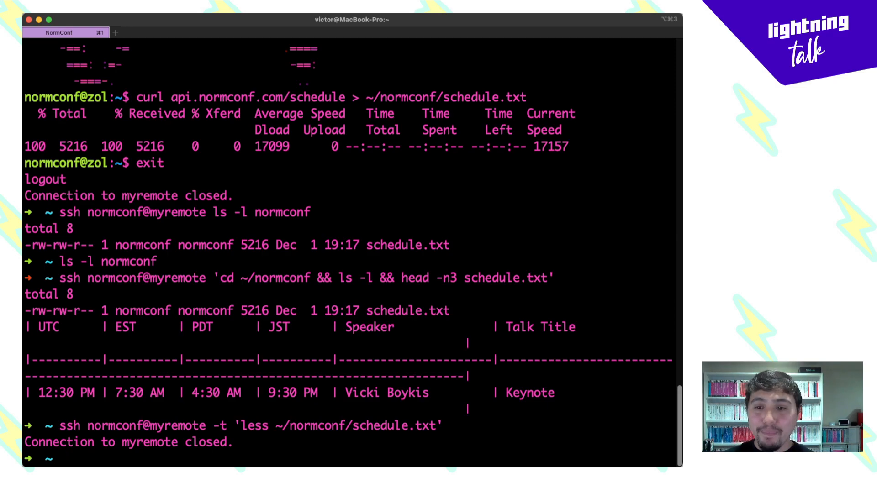
Start remote tmux session 'sessionname' and run a 100-iteration loop appending dates to myclock.txt
text(ssh normconf@myremote -t tmux new -As sessionname)
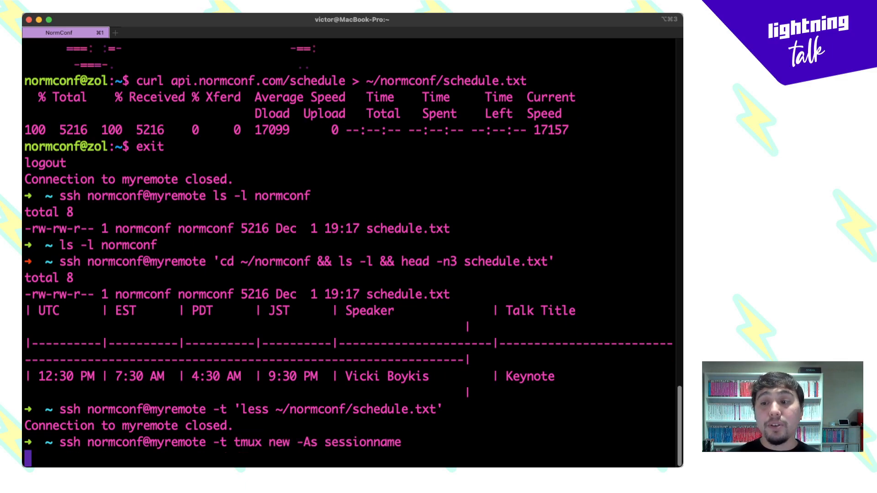
key(enter)
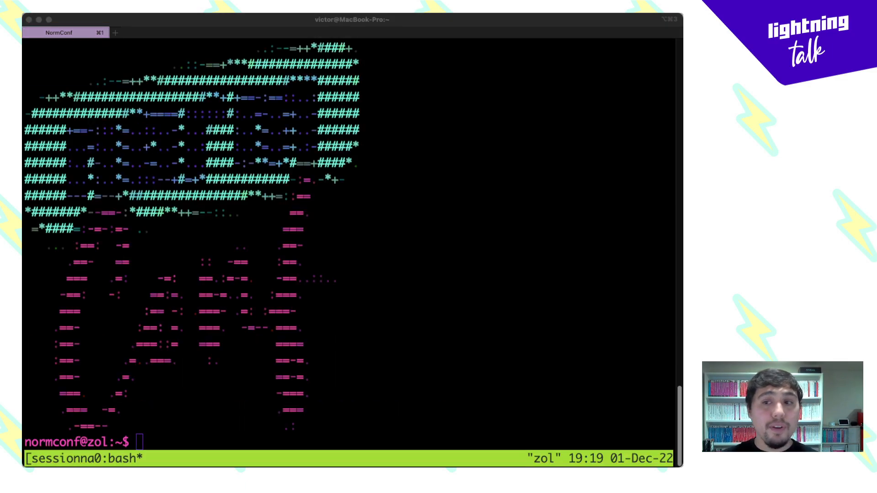
text(cd ~/normconf; for i in {1..100}; do echo "$i `date`" >> myclock.txt  && sleep 1; done)
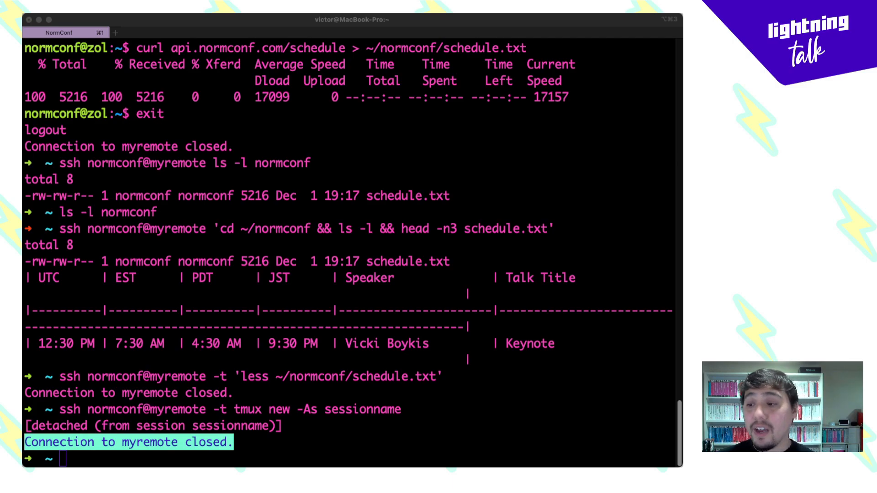
Tail ~/normconf/myclock.txt remotely twice, then start tmux session 'newsession'
text(ssh normconf@myremote 'tail ~/normconf/myclock.txt')
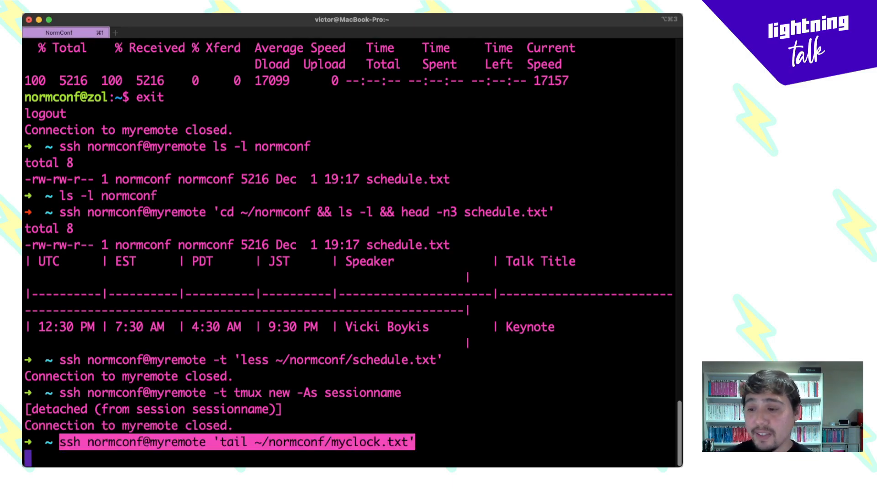
key(Return)
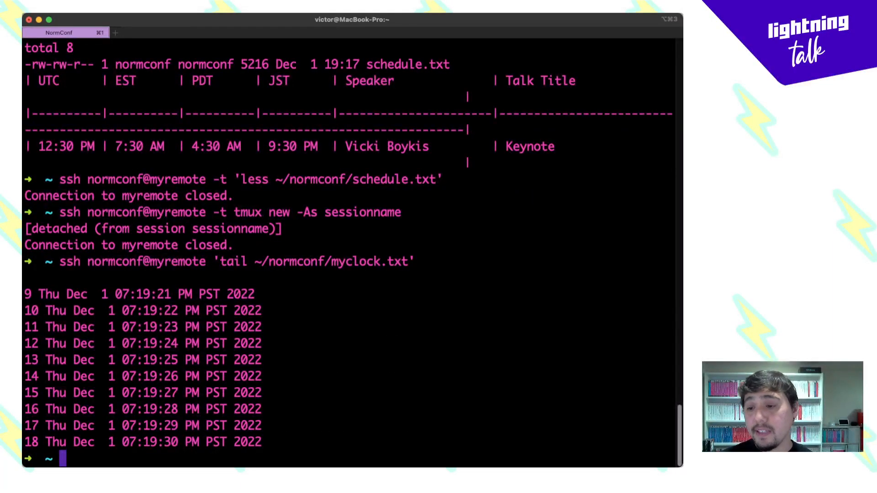
key(Enter)
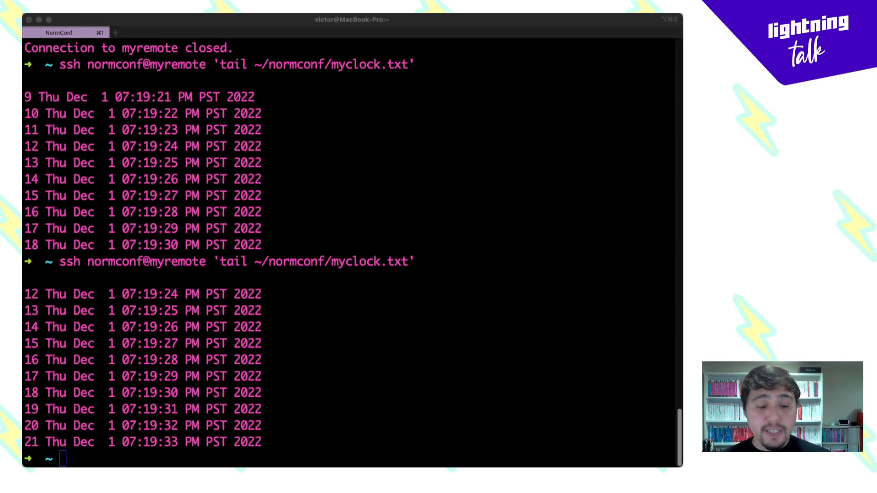
text(ssh normconf@myremote -t tmux new -As newsession)
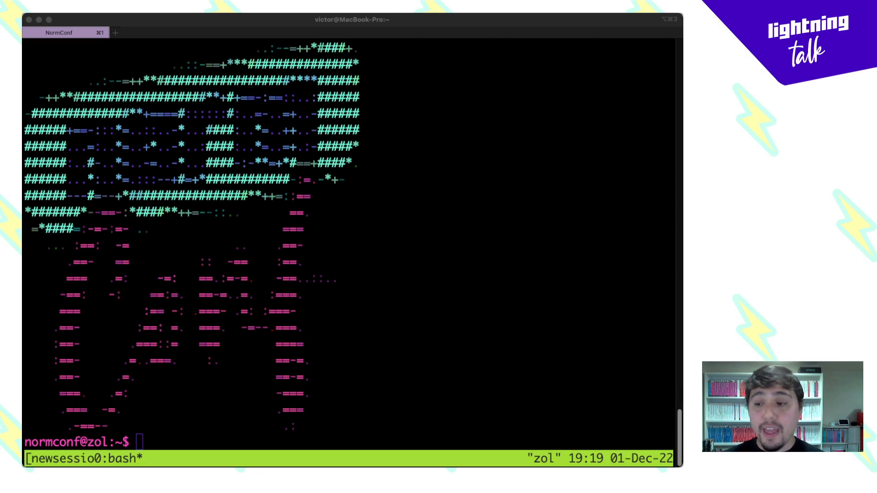
Run tail ~/normconf/myclock.txt inside newsession to view the log's latest lines
text(tail ~/normconf/myclock.txt)
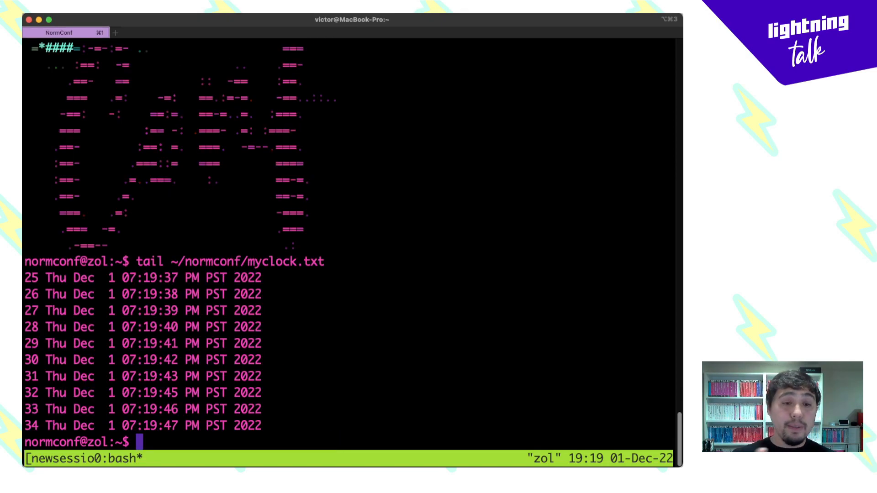
text(tail ~/normconf/myclock.txt')
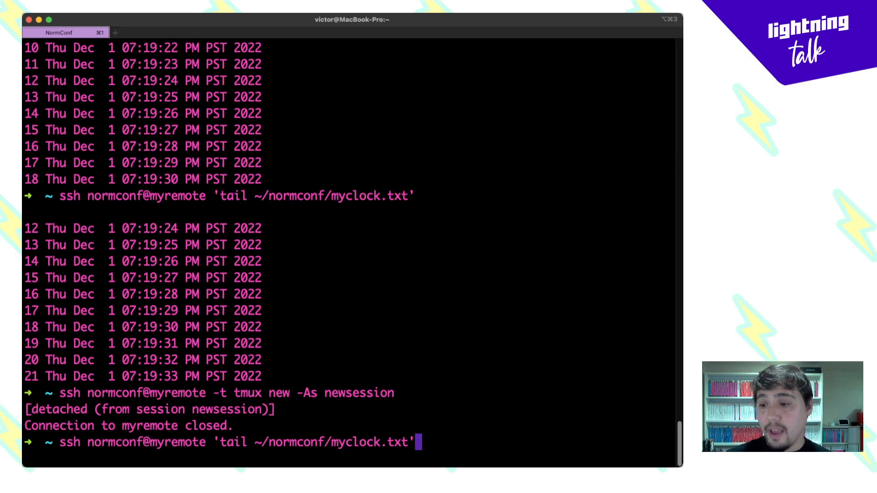
Reattach tmux session 'sessionname', stop the logging loop with Ctrl-C, and tail myclock.txt
text(ssh normconf@myremote -t tmux new -As sessionname)
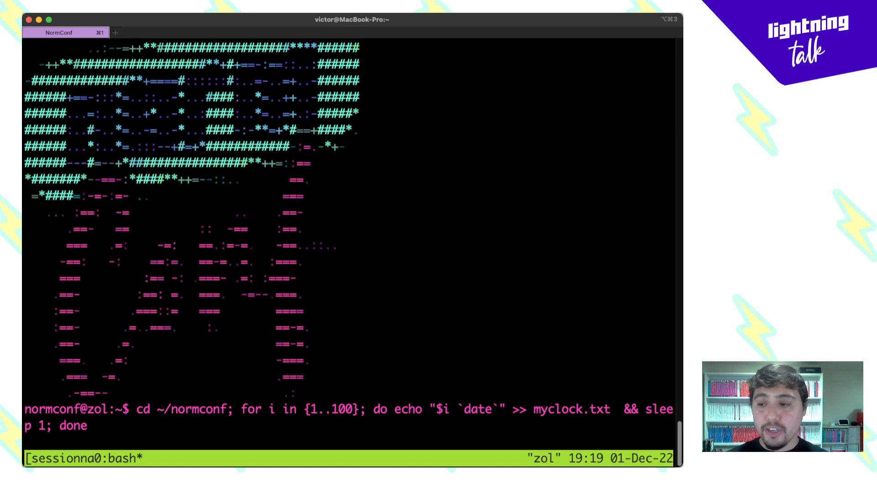
key(ctrl+c)
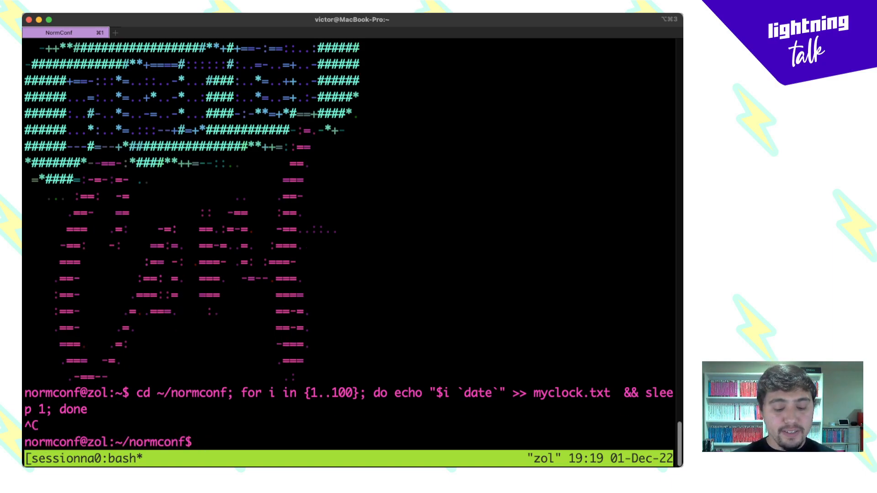
text(tail)
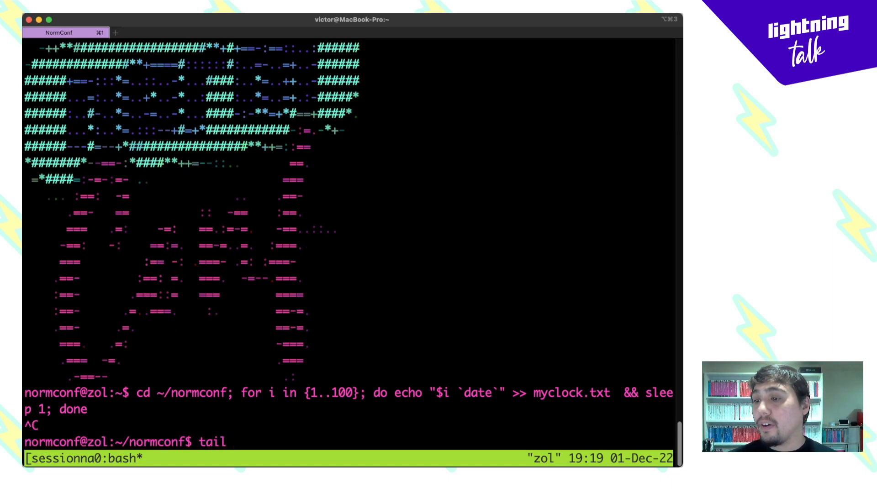
text(myclock.txt)
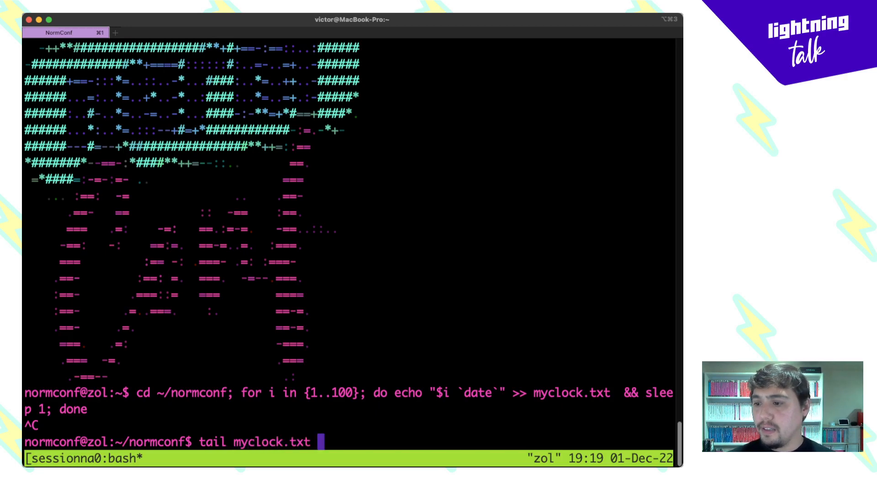